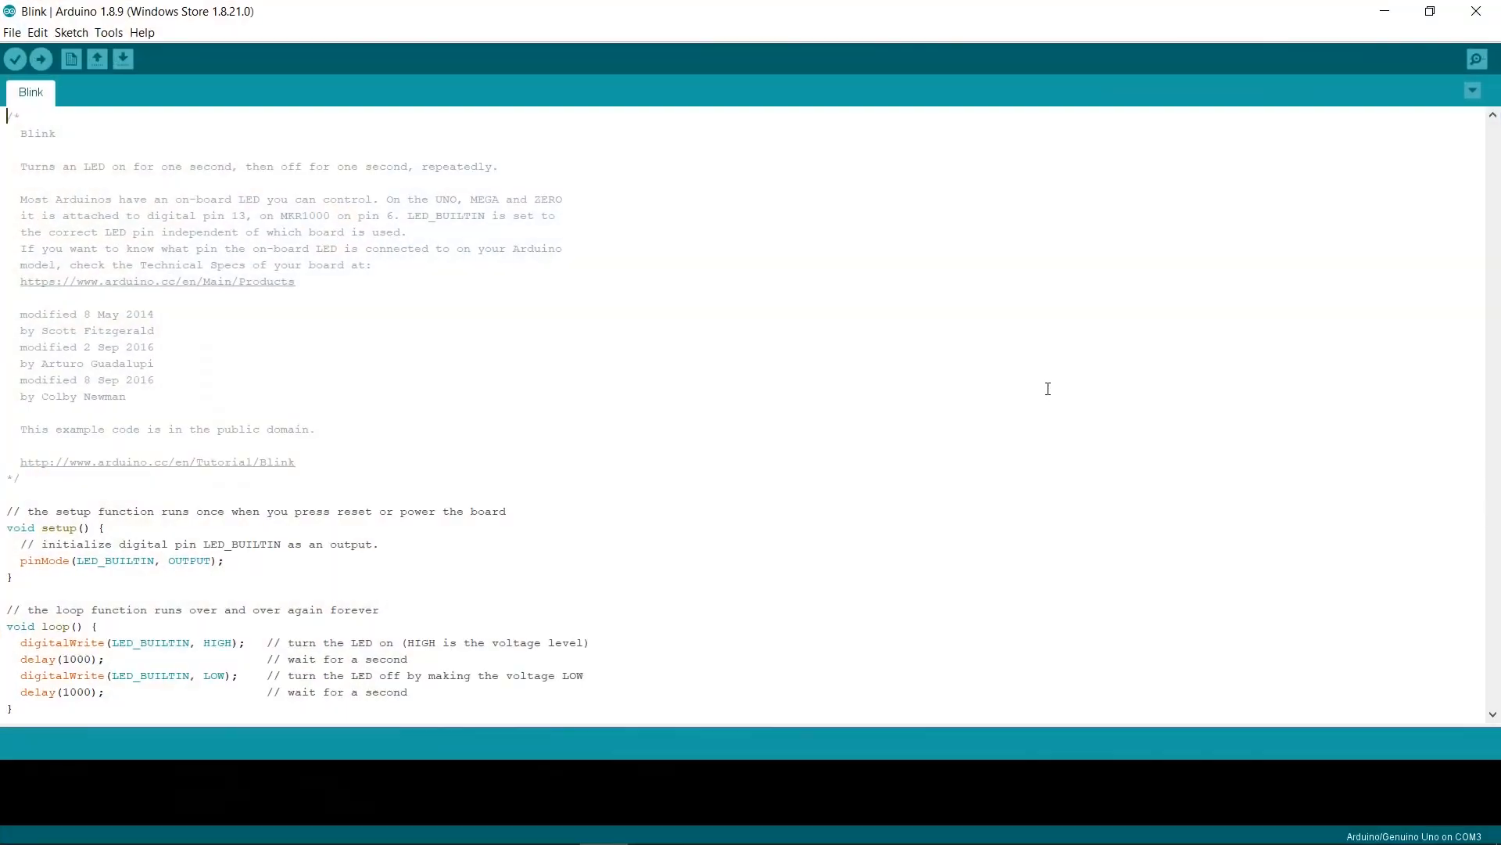
Open HelloWorld.ino from the File menu and maximize its new window.
click(13, 32)
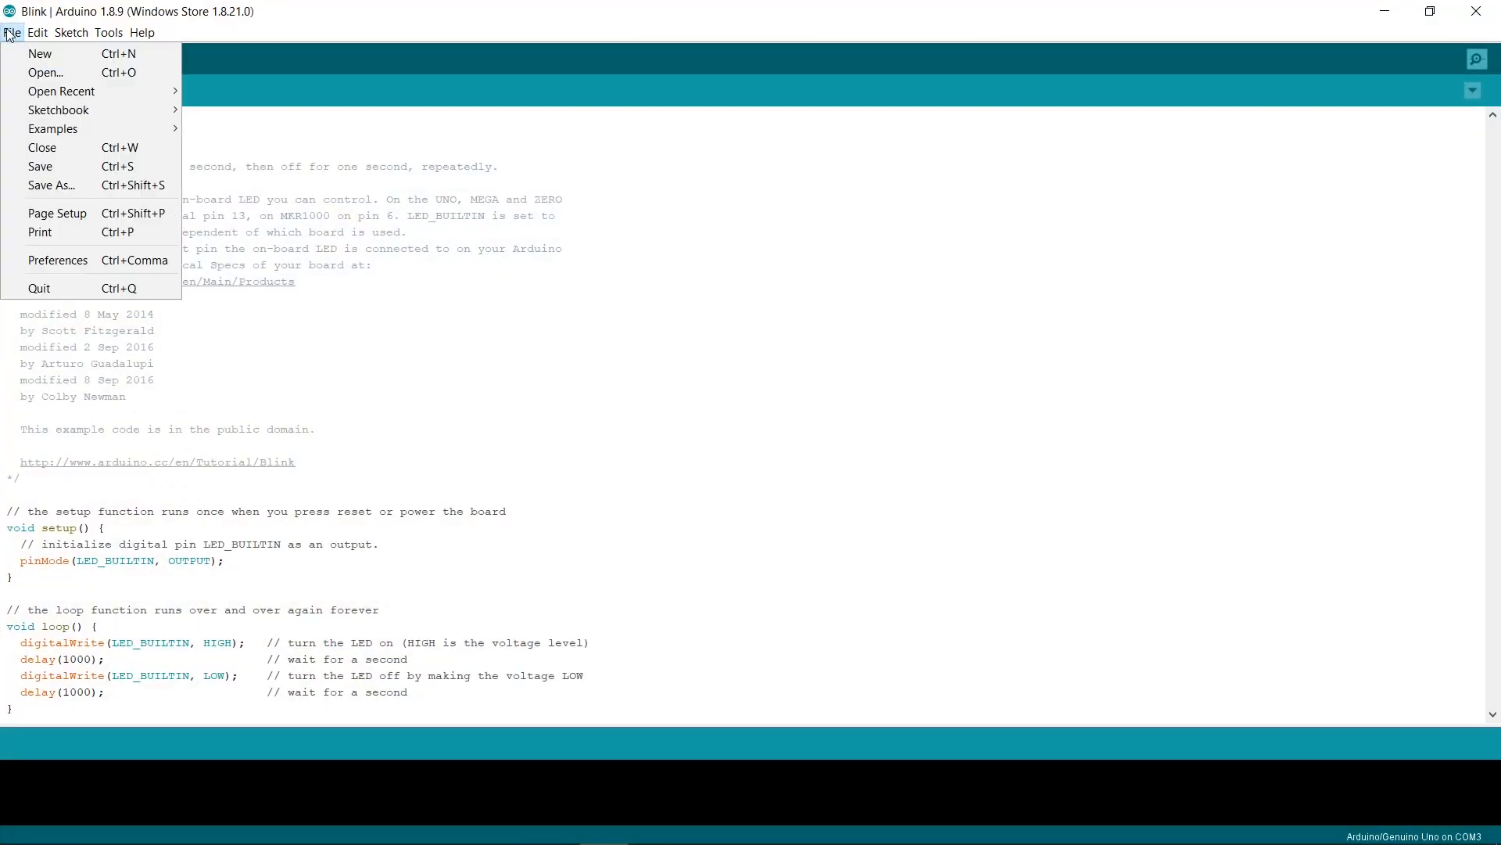
click(46, 72)
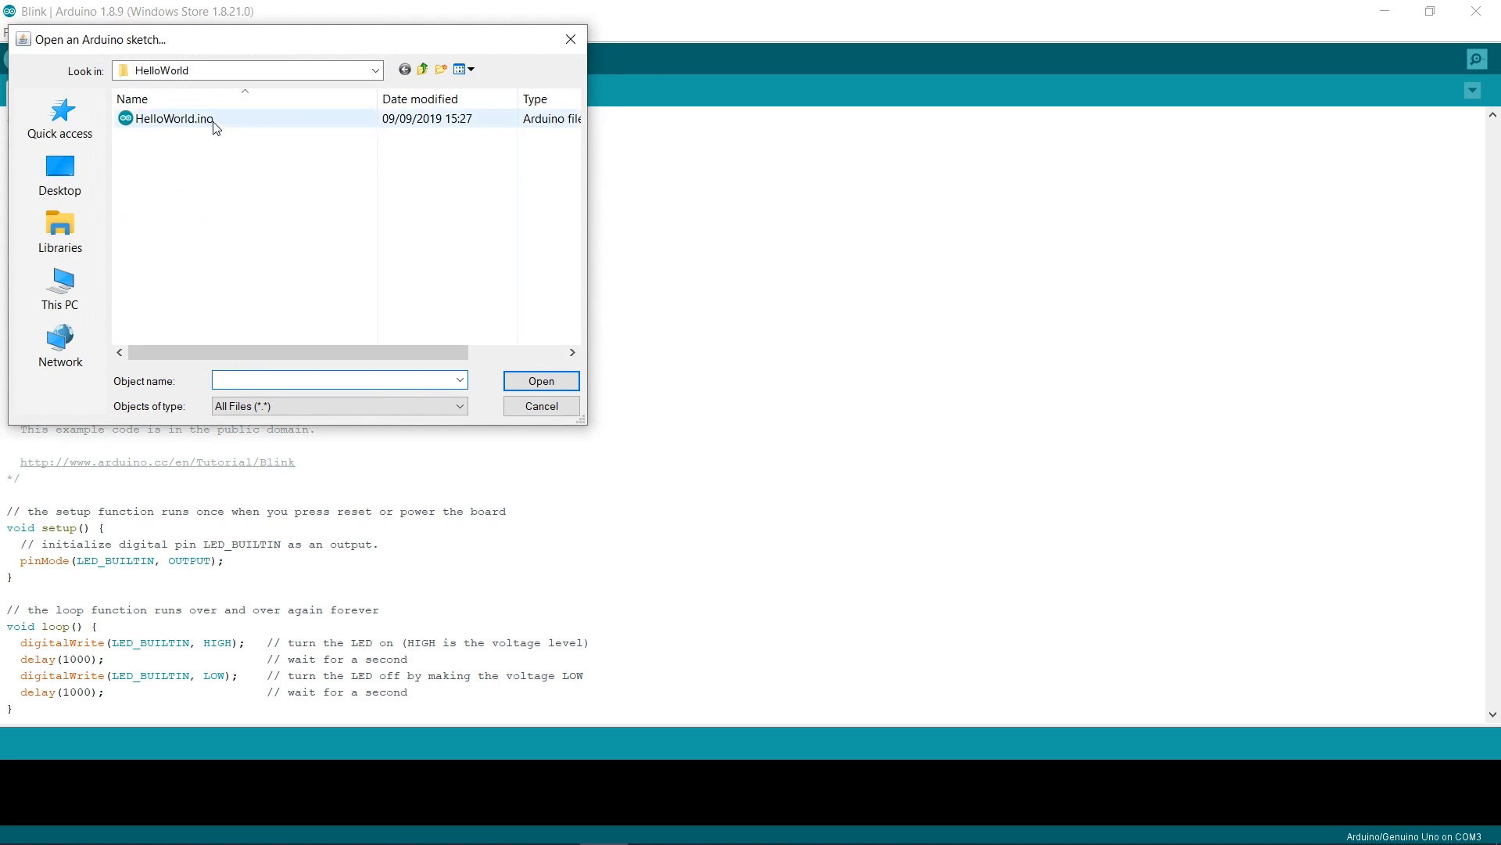
double_click(172, 118)
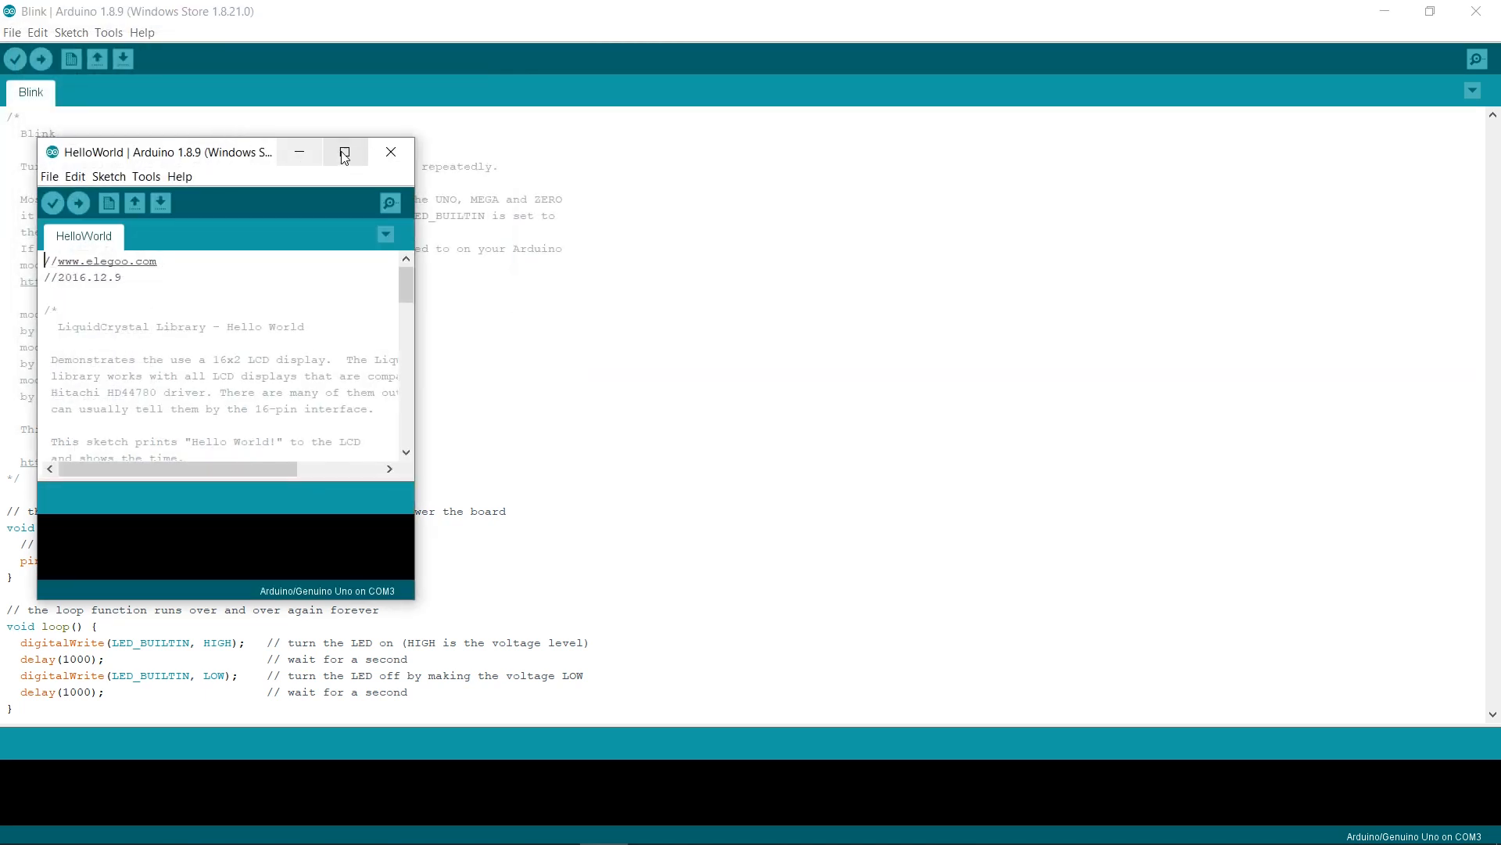
click(344, 151)
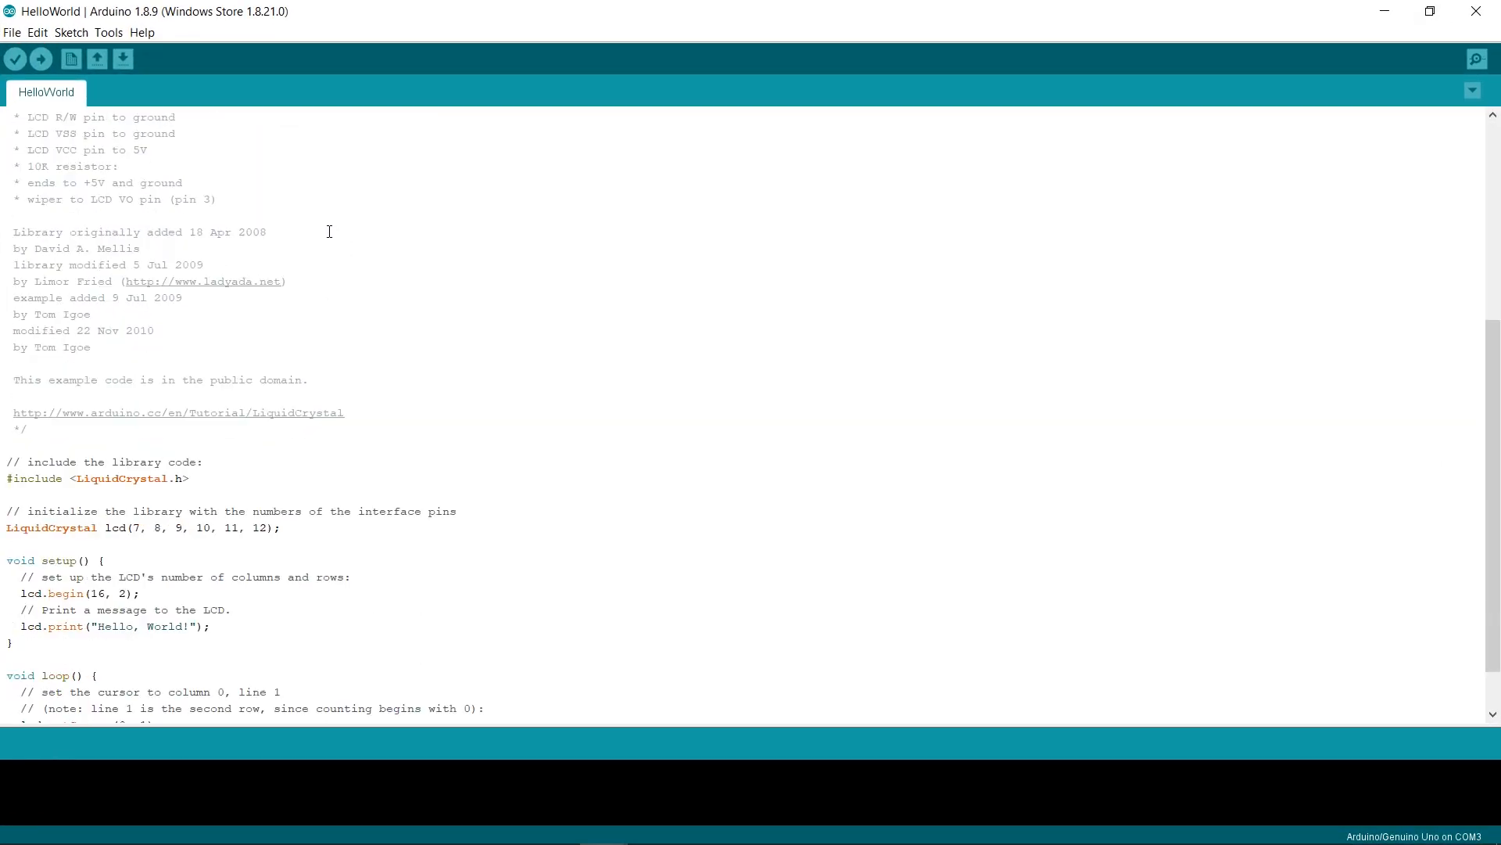
Change the lcd.print greeting from 'World' to 'Richard' and upload the sketch.
scroll(down, 3)
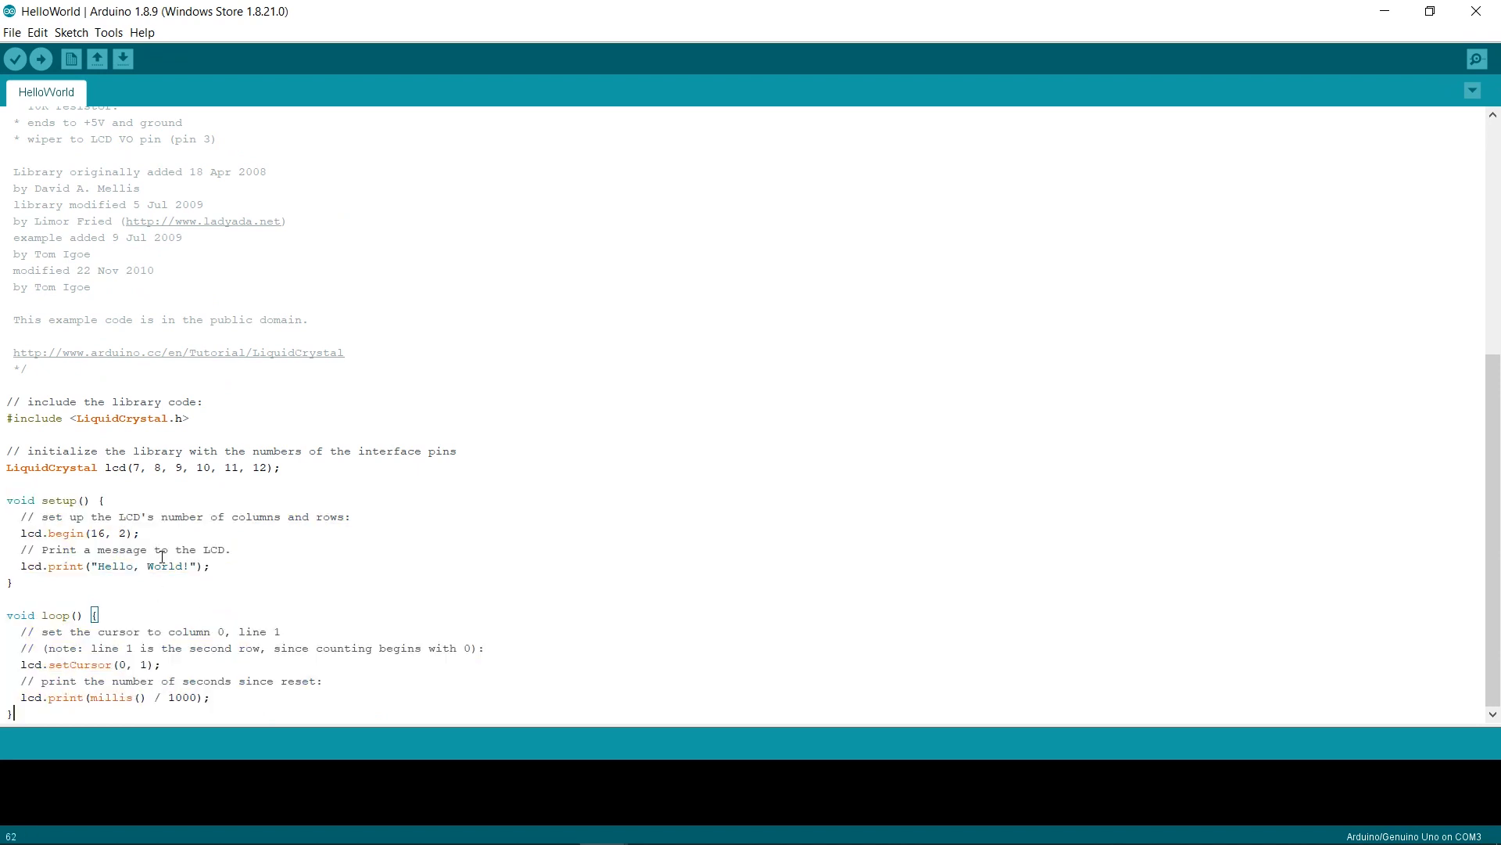
text(Richard)
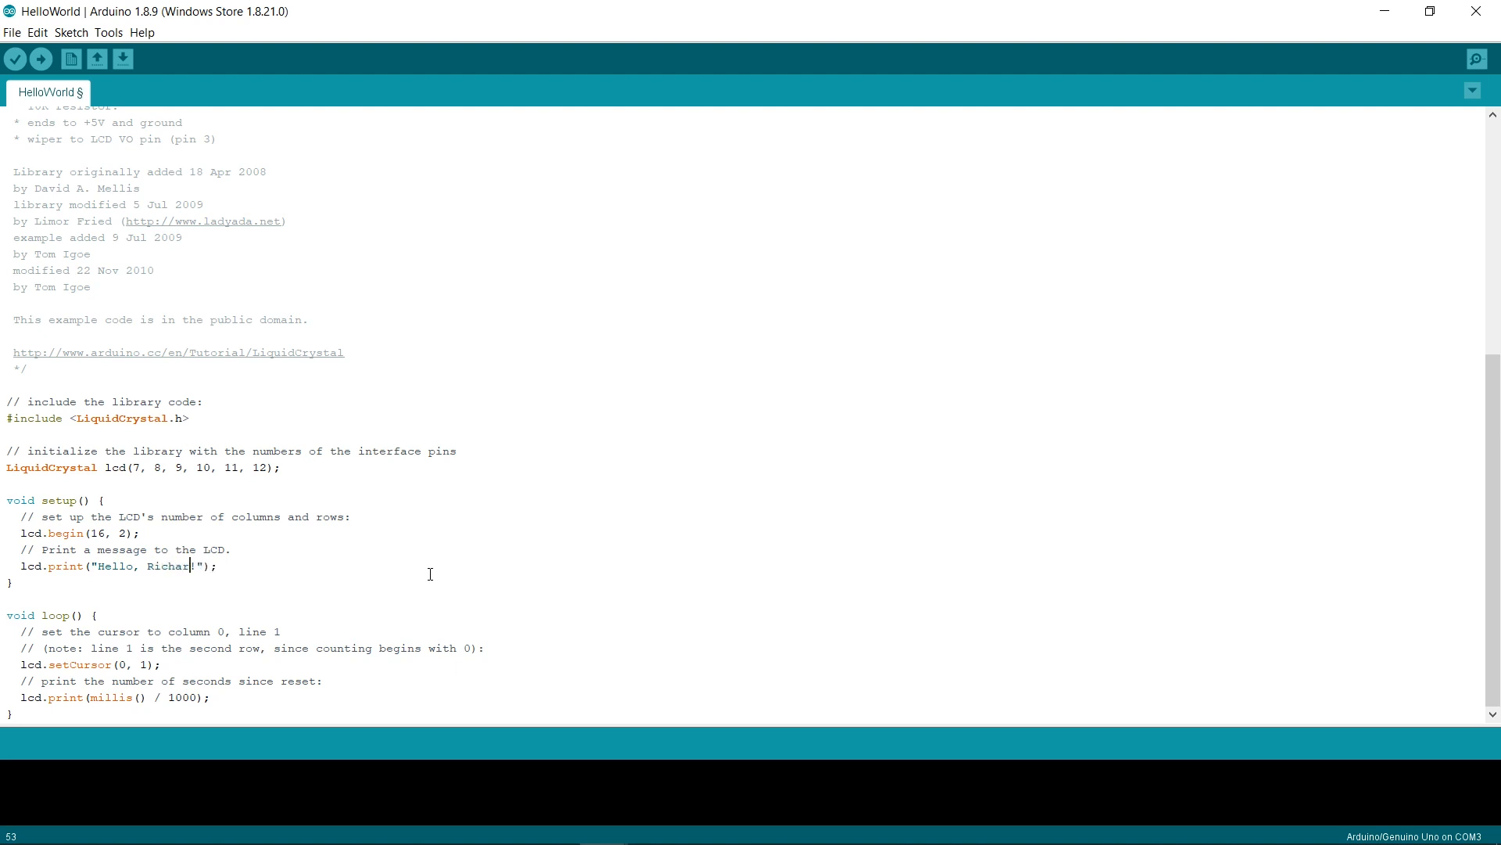
text(d)
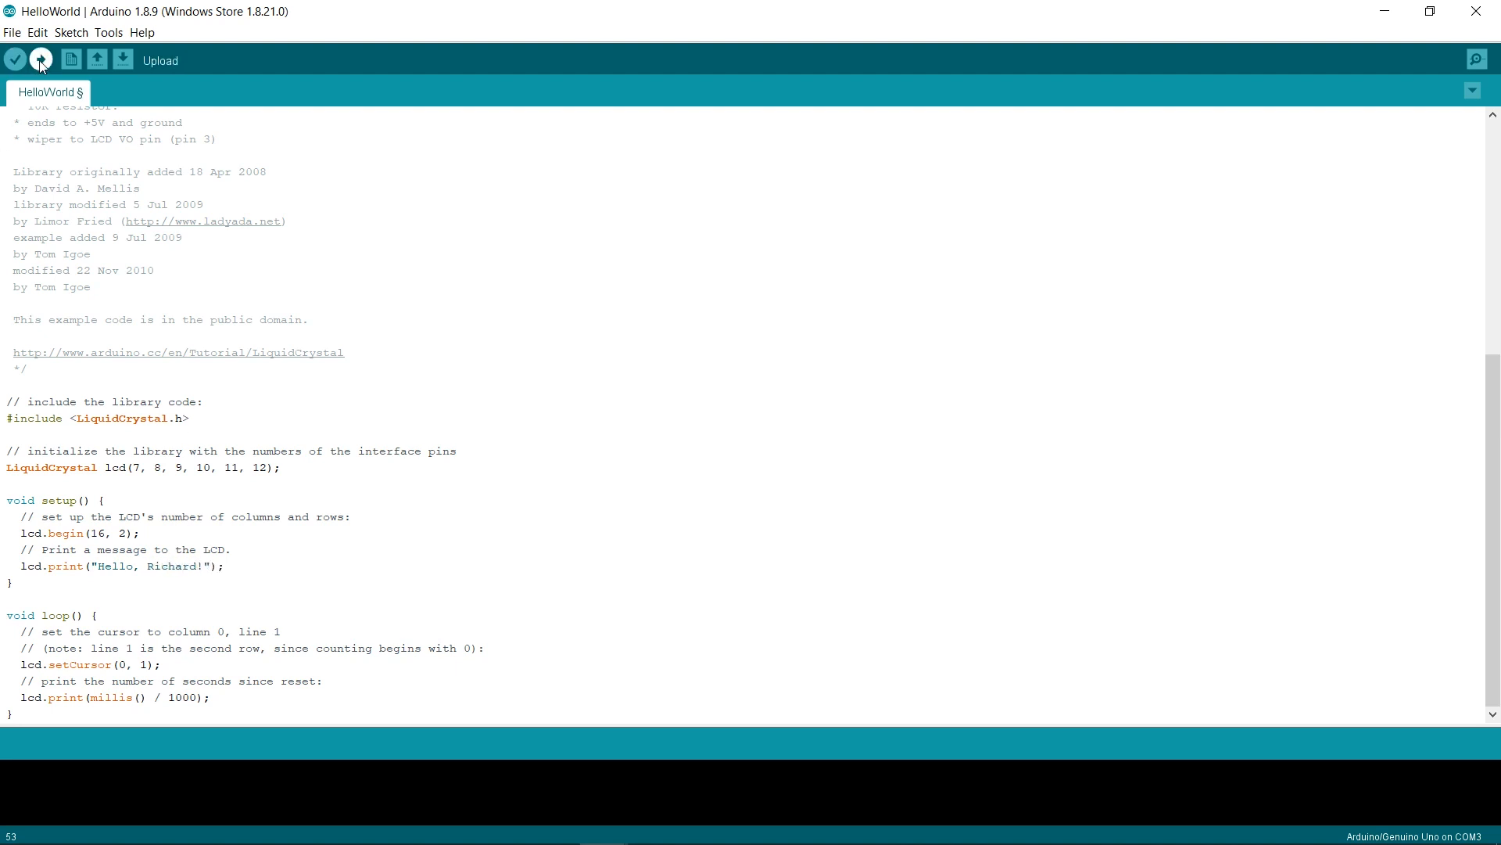
click(40, 59)
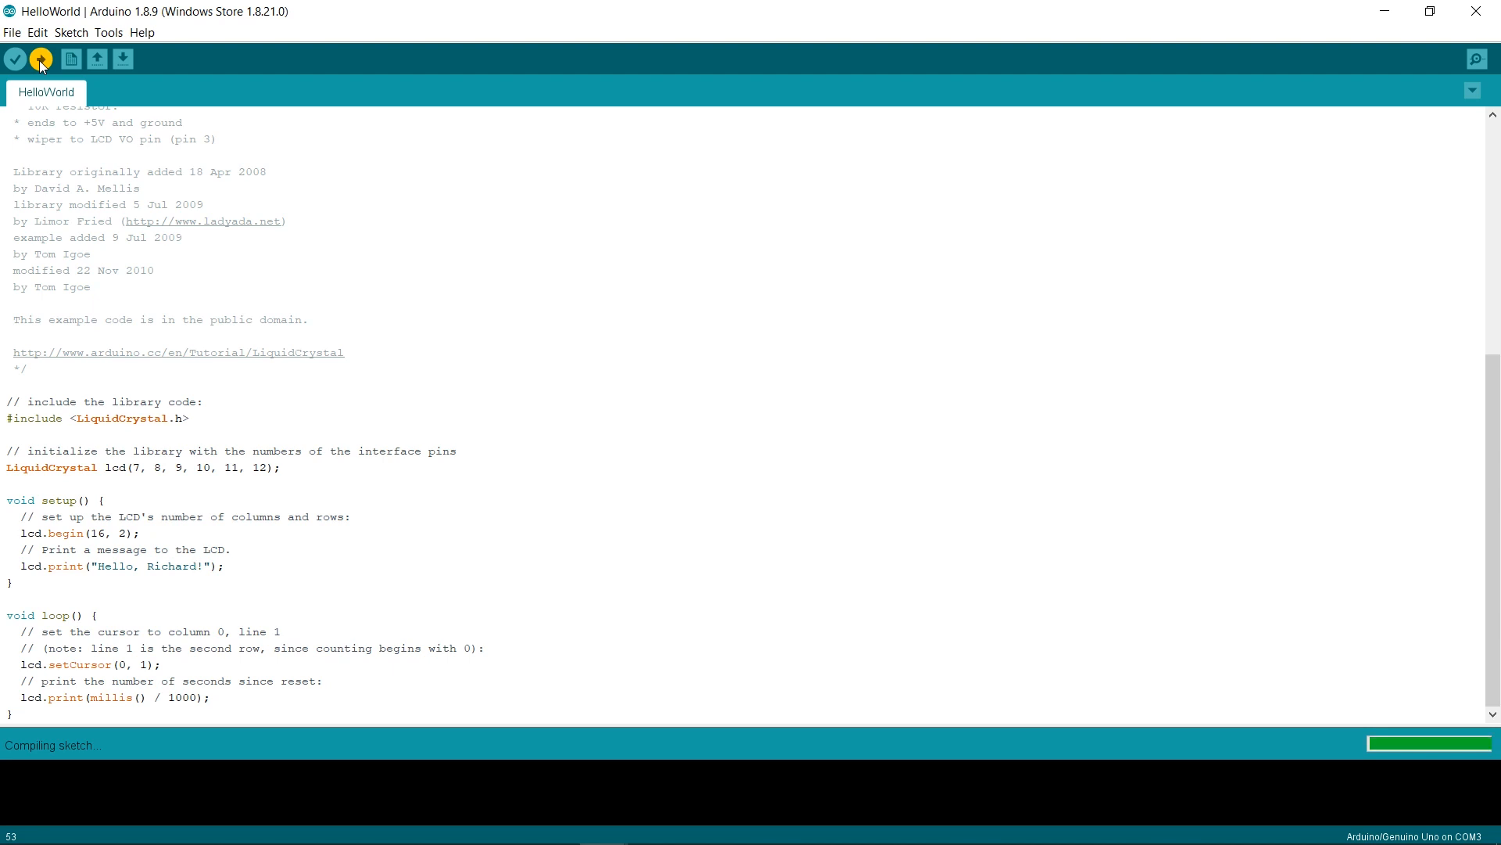